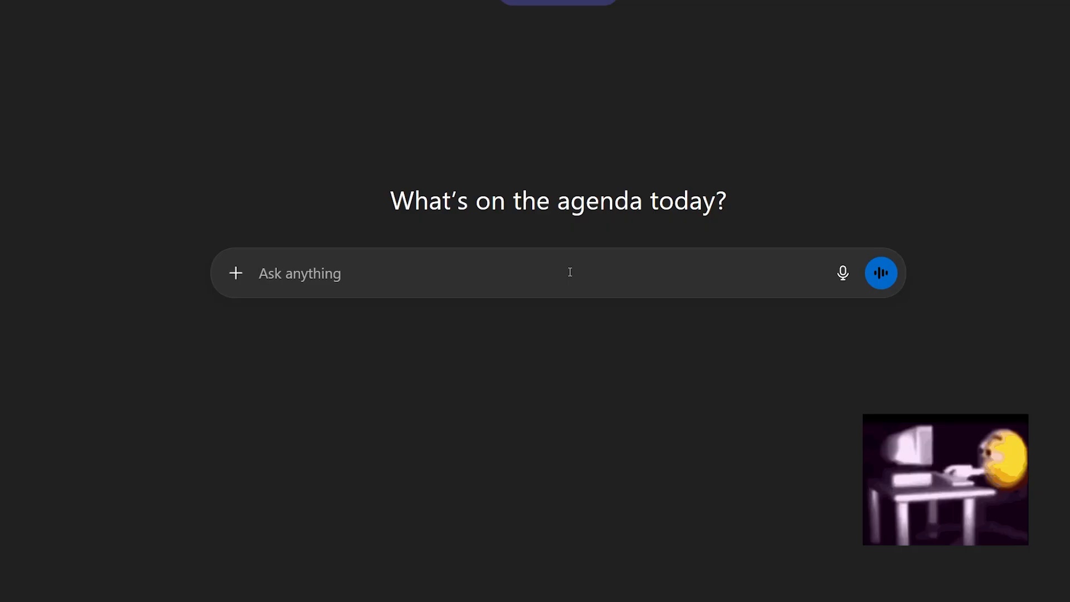
- Type a ChatGPT prompt asking for 6 unique weird IDEs never heard of before
{"action": "type", "text": "Hey chatgpt give me 6 unique wei"}
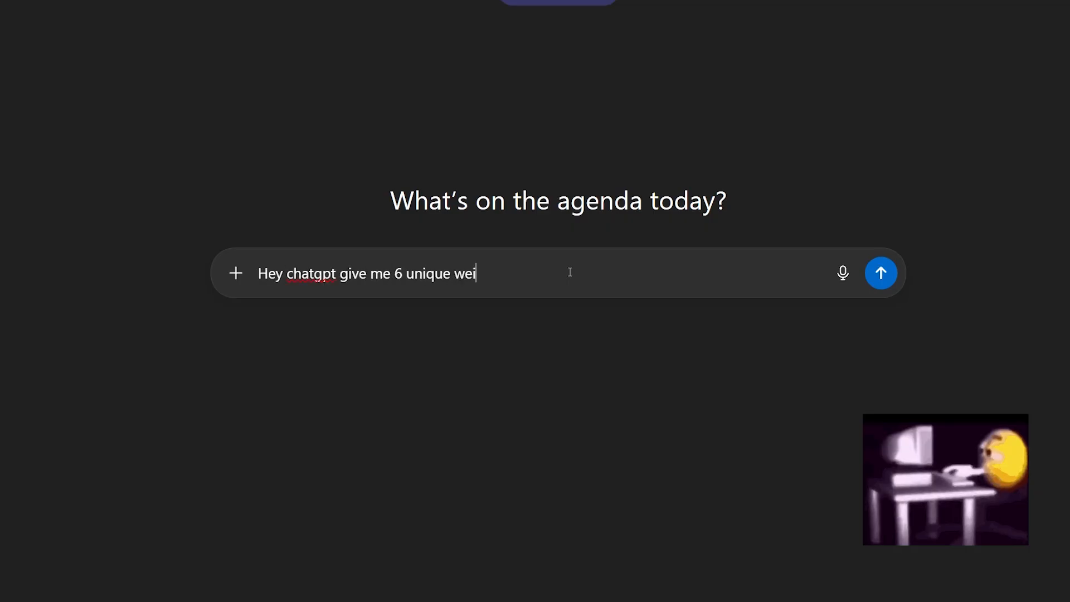
{"action": "type", "text": "rd IDEs i've never heard of bef"}
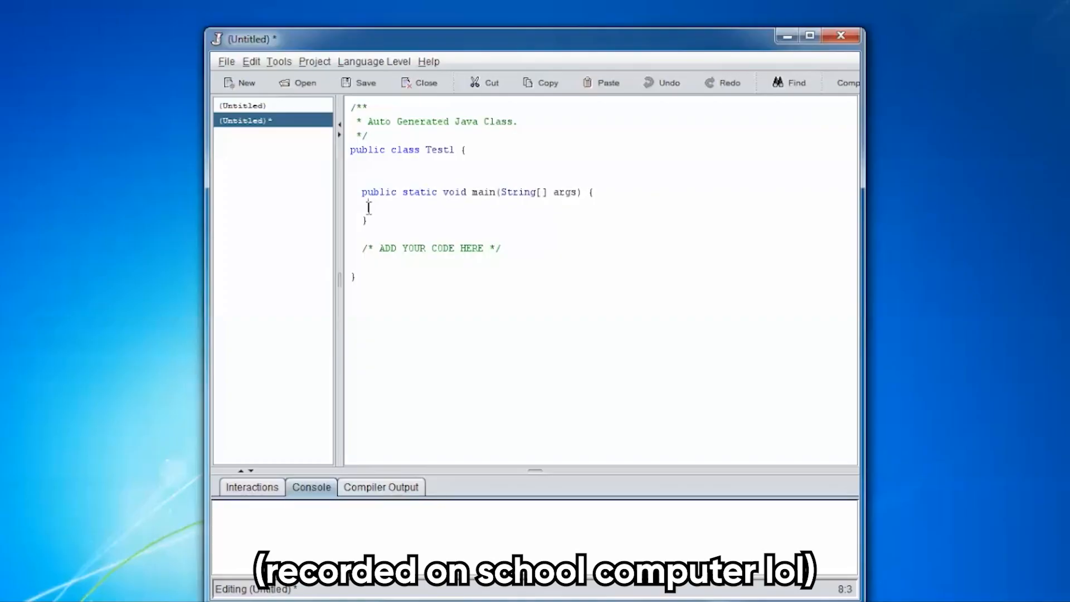
- Write a System.out.println("Hello...") greeting line in main and bring up the Tools menu
{"action": "type", "text": "System.out."}
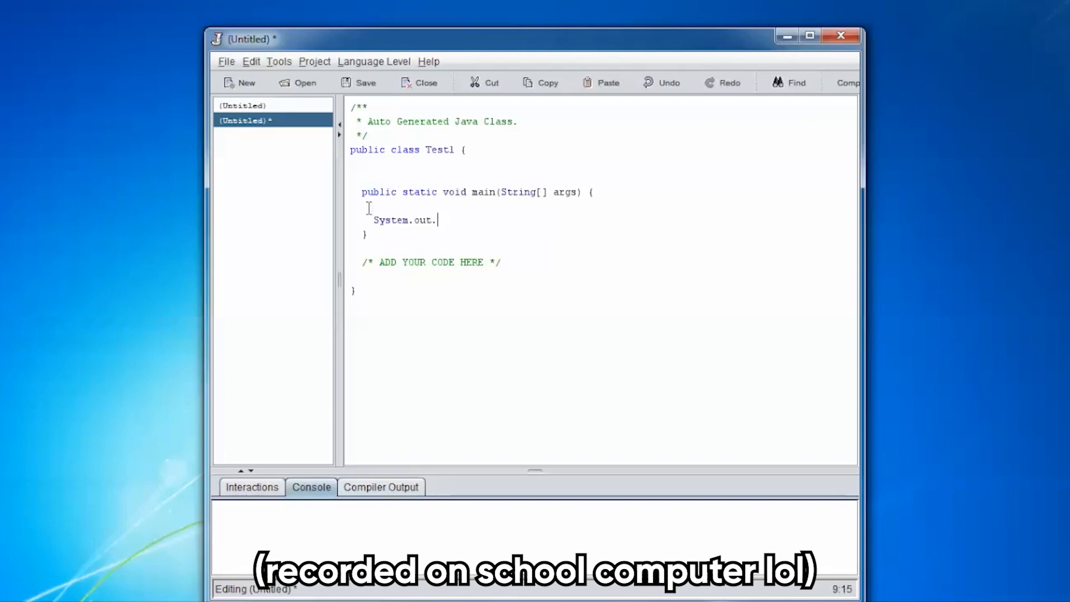
{"action": "type", "text": "println(\"Helo"}
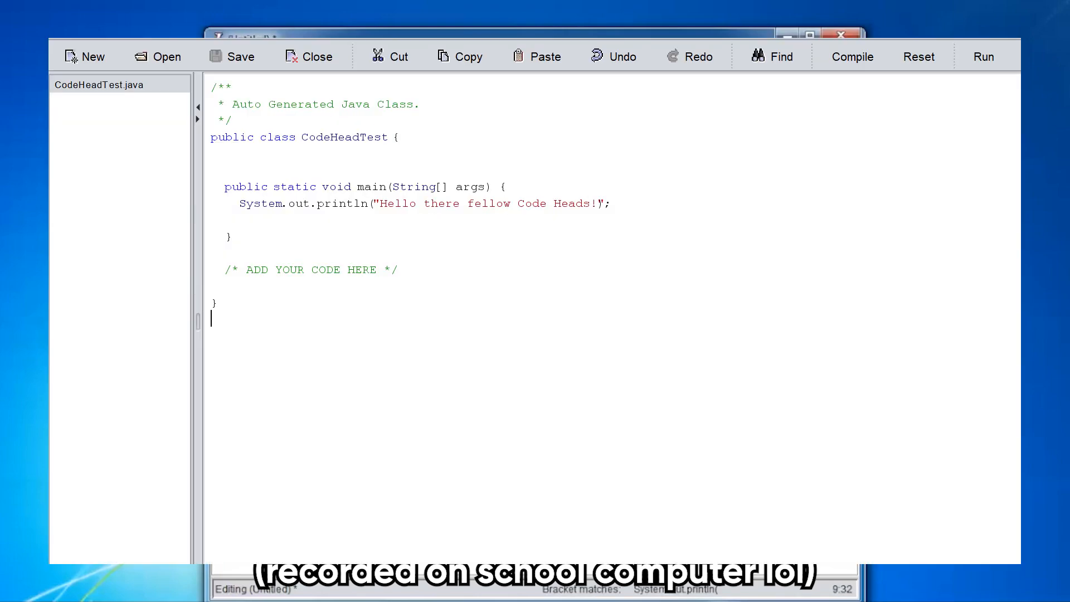
{"action": "left_click", "coordinate": [365, 43]}
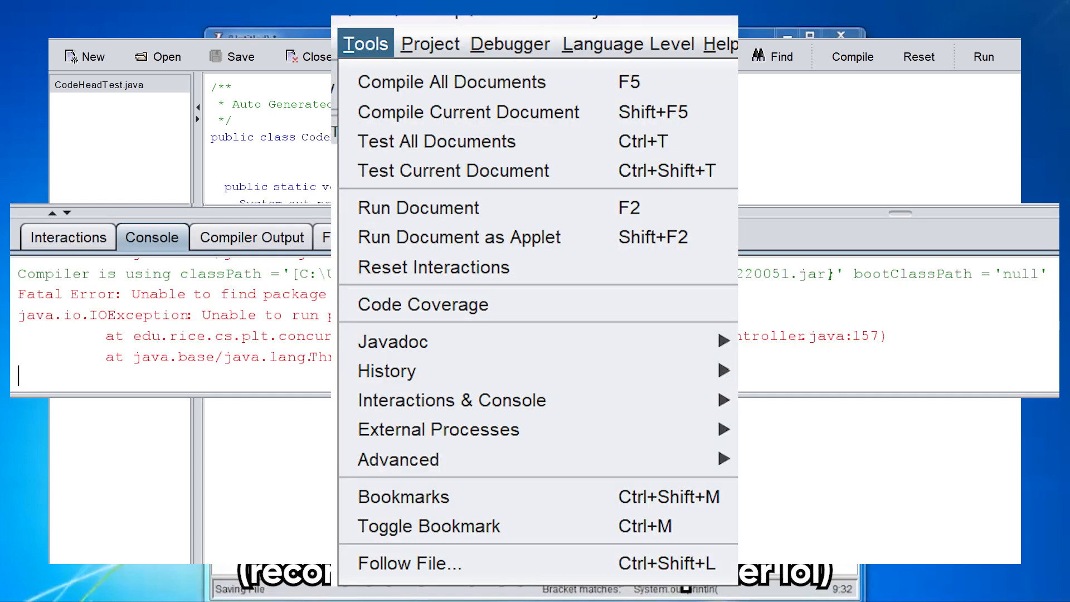